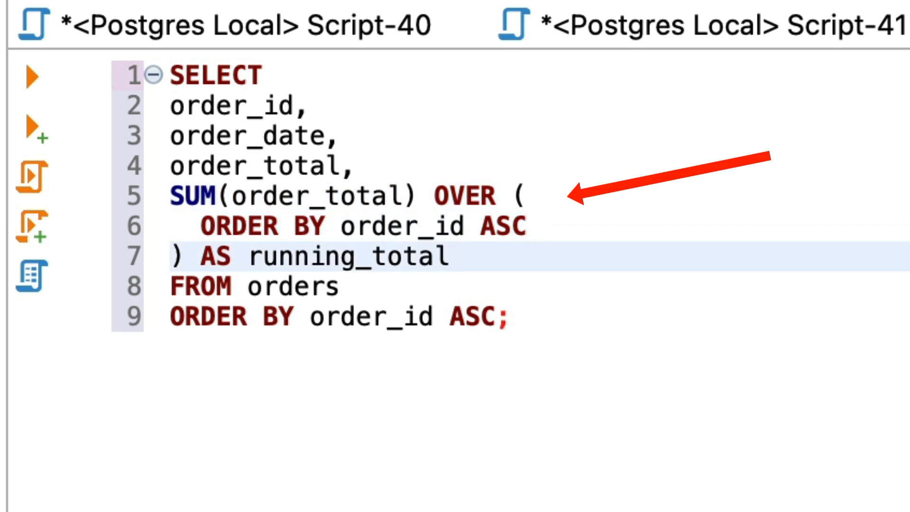
{"action": "left_click", "coordinate": [451, 256]}
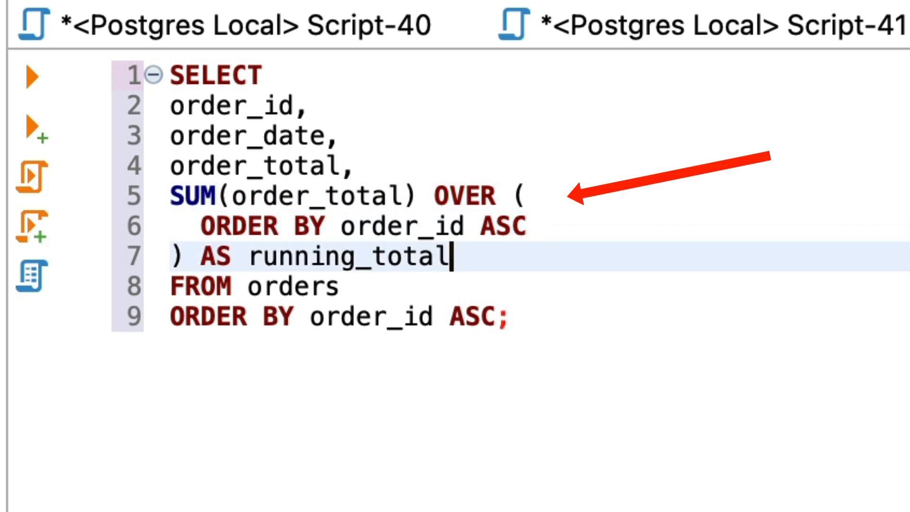